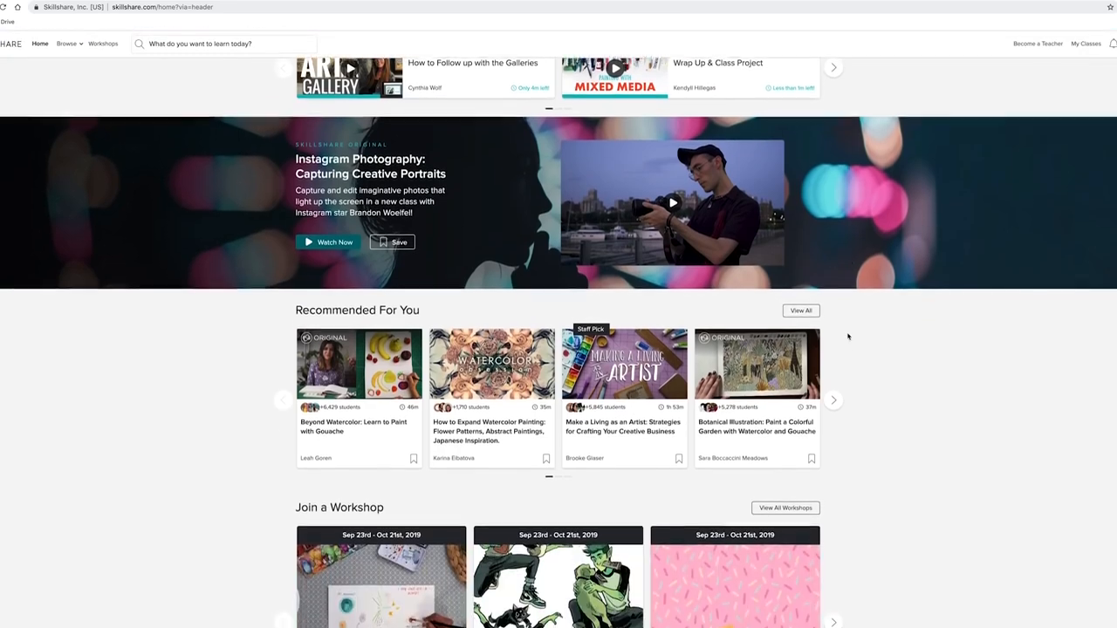
Scroll down the page to reach the Illustration category.
scroll("down", 3)
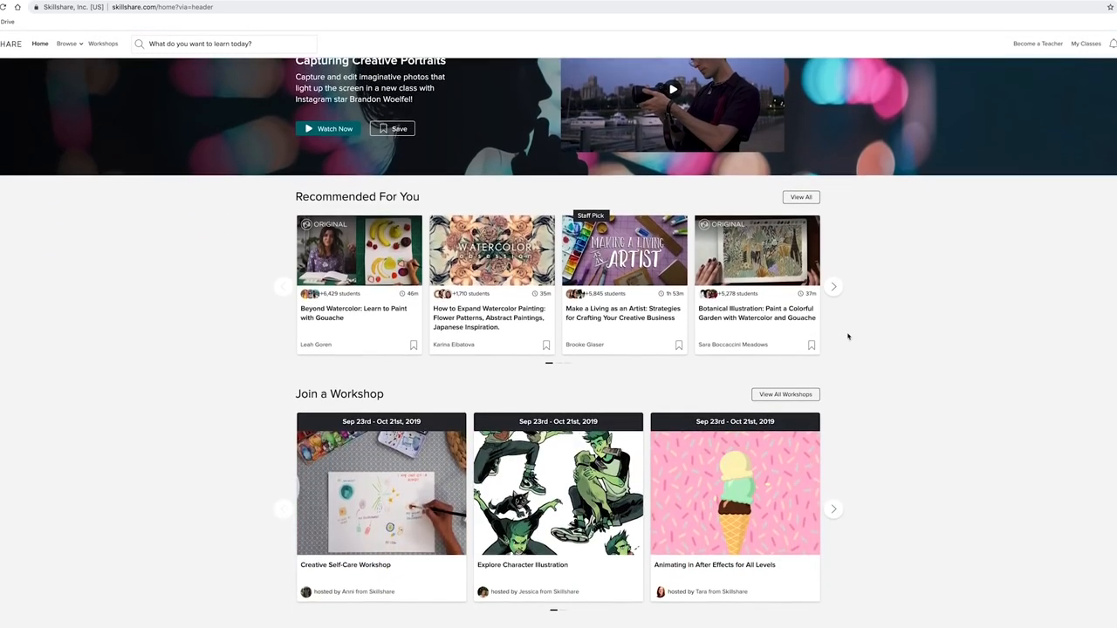
scroll("down", 3)
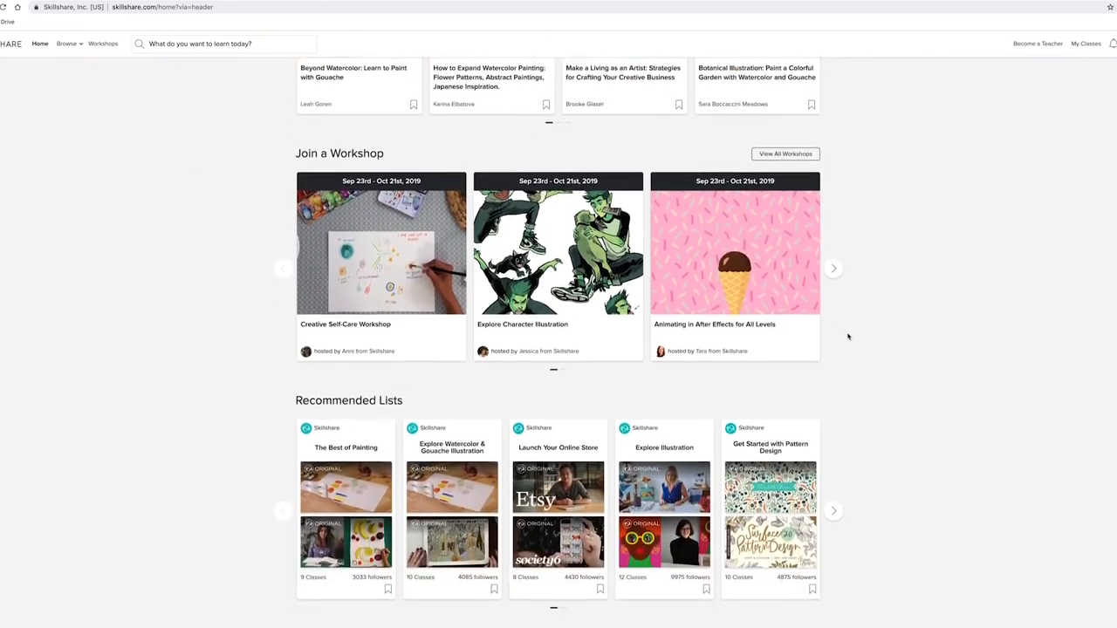
scroll("down", 3)
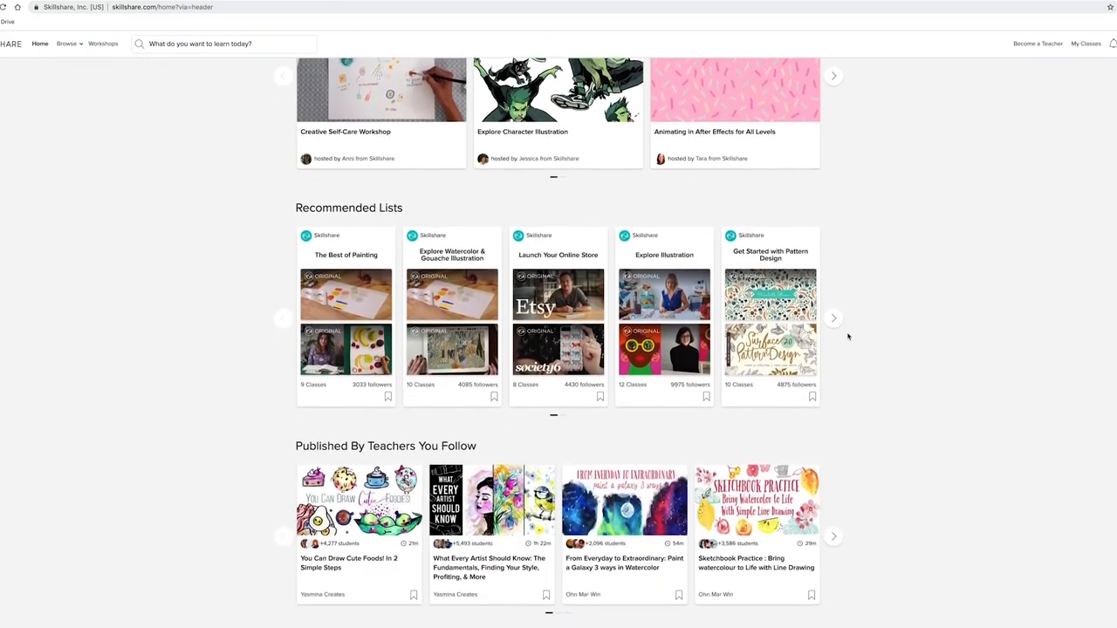
scroll("down", 3)
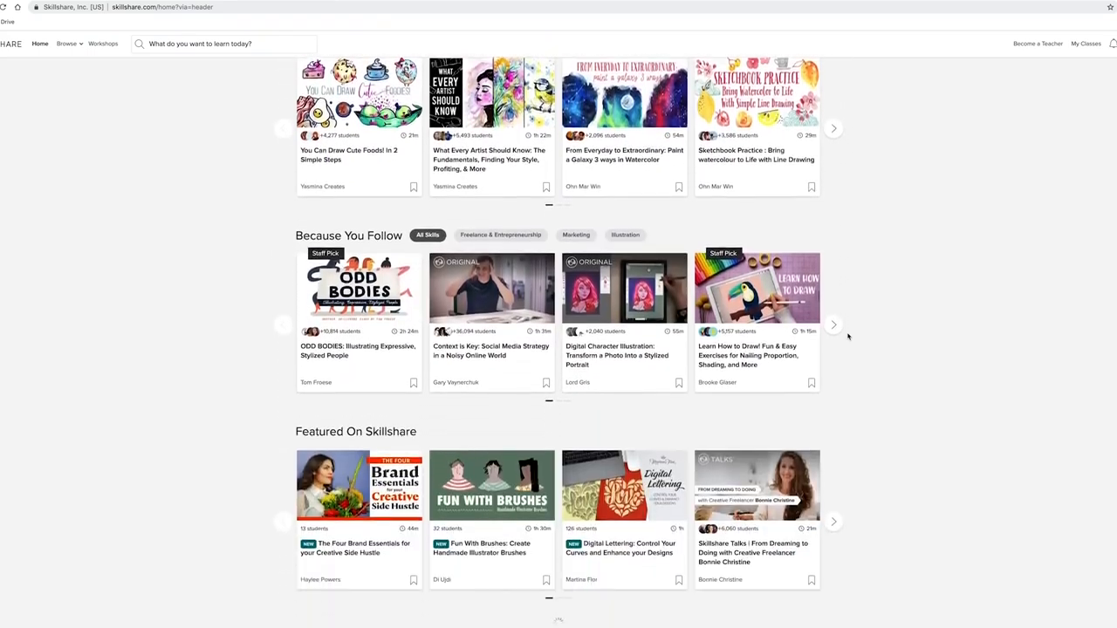
scroll("down", 3)
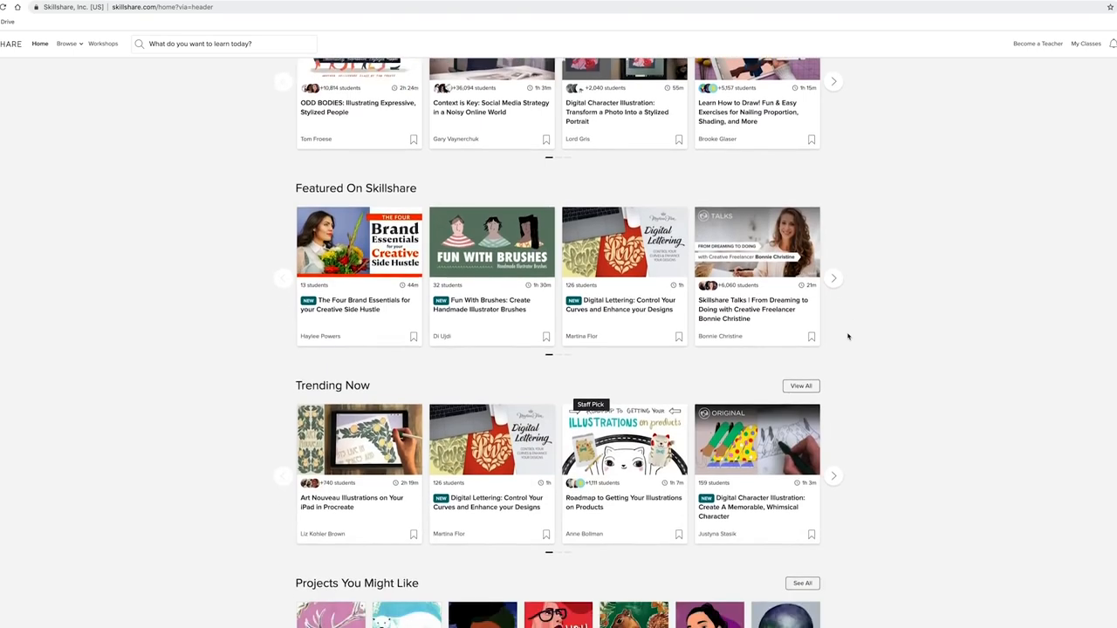
scroll("down", 3)
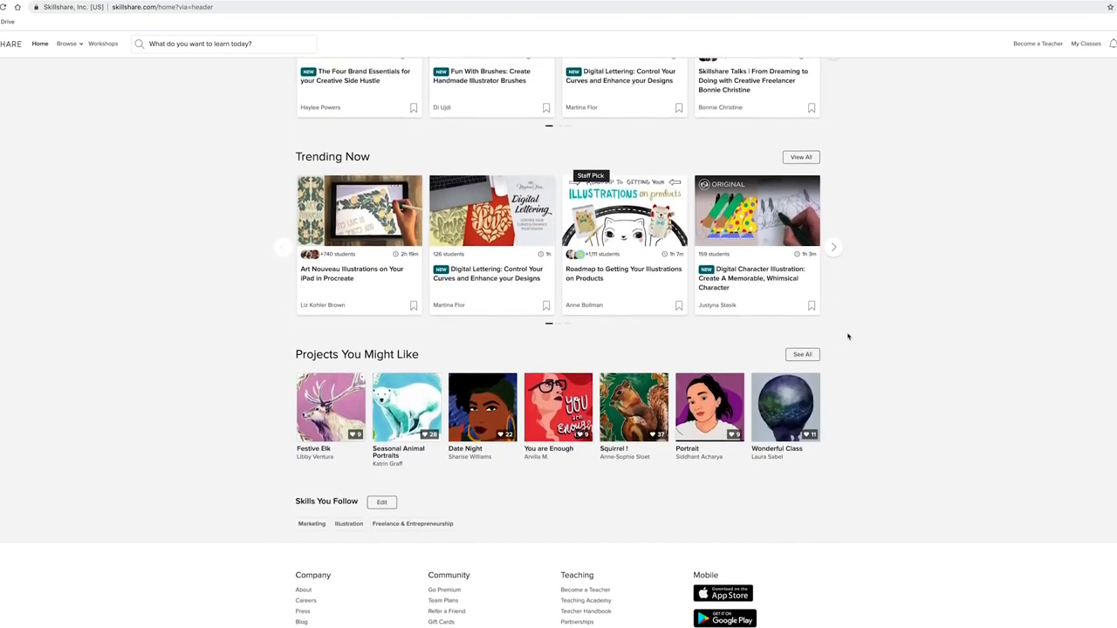
Open Illustration and scroll through its Featured, Trending and Popular Illustration Classes.
left_click(349, 524)
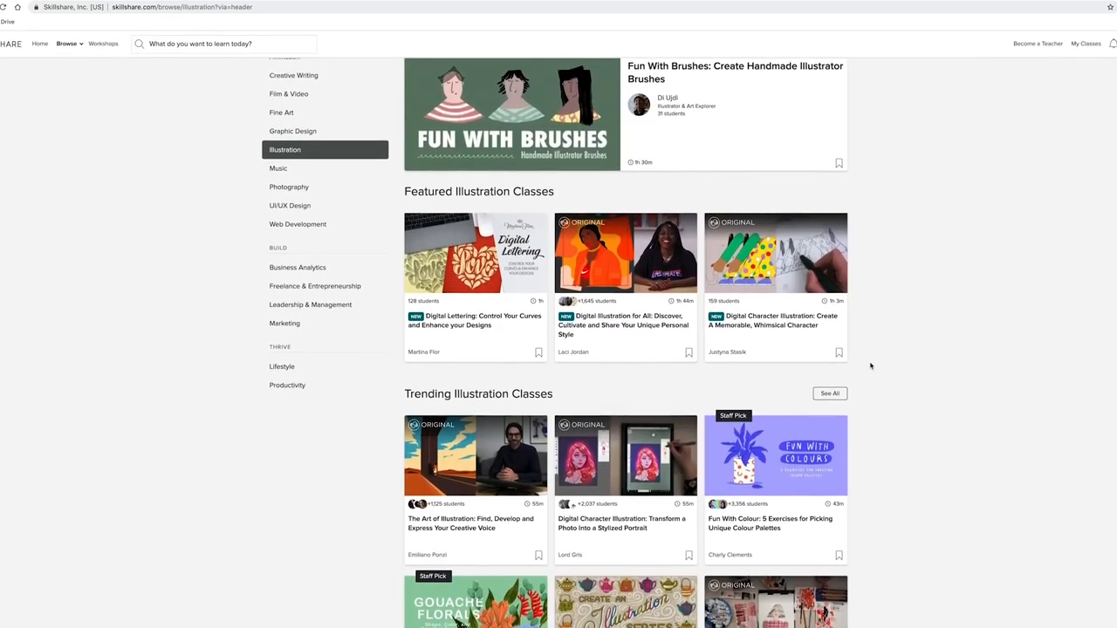
scroll("down", 3)
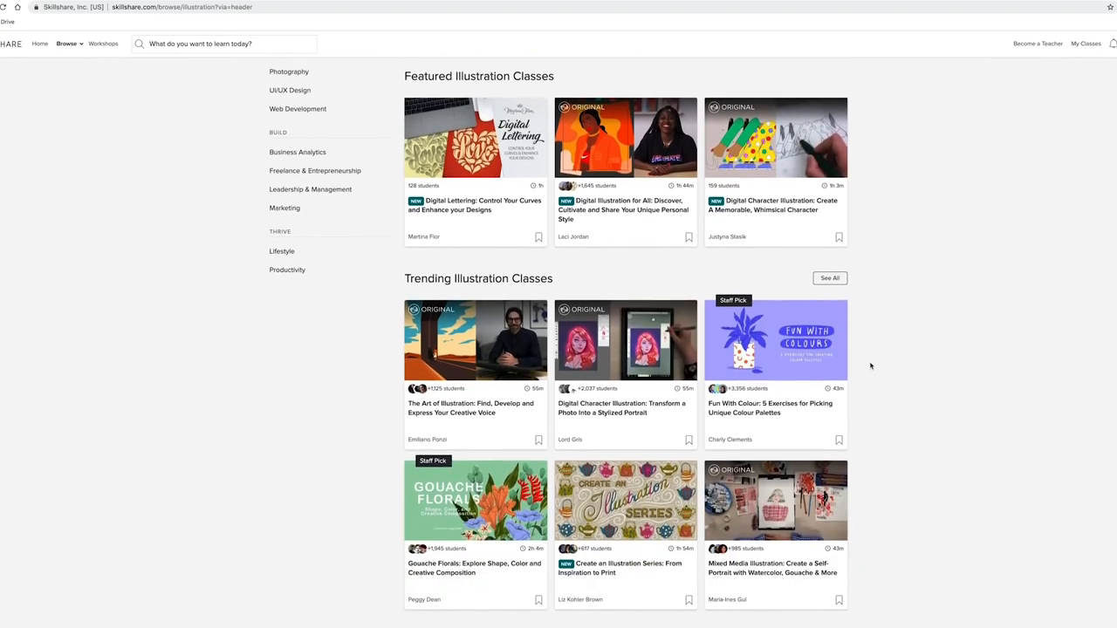
scroll("down", 3)
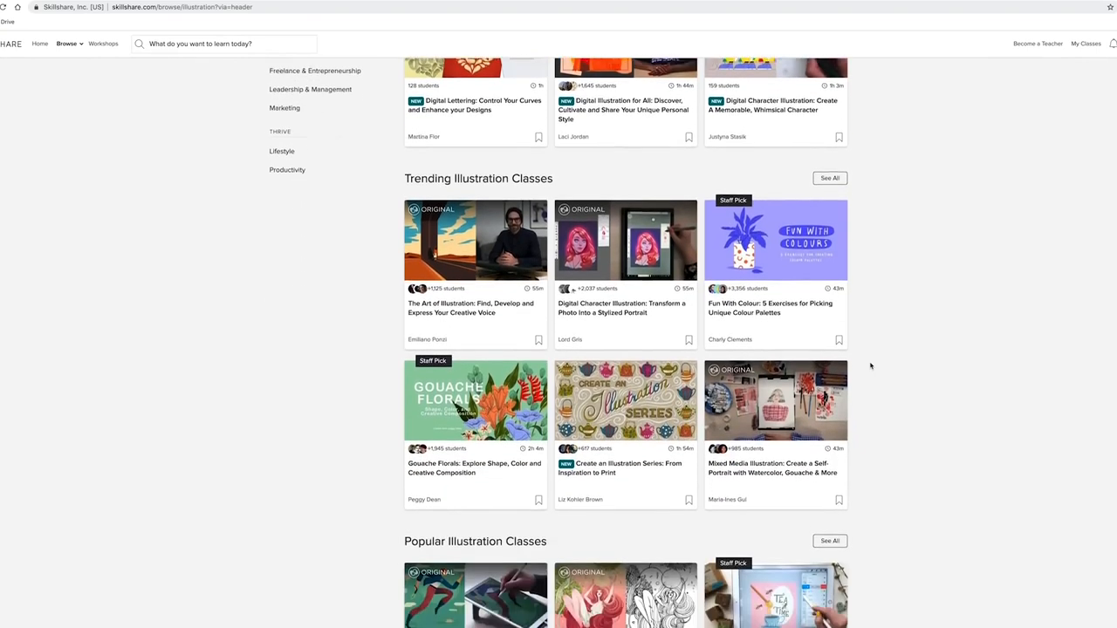
scroll("down", 3)
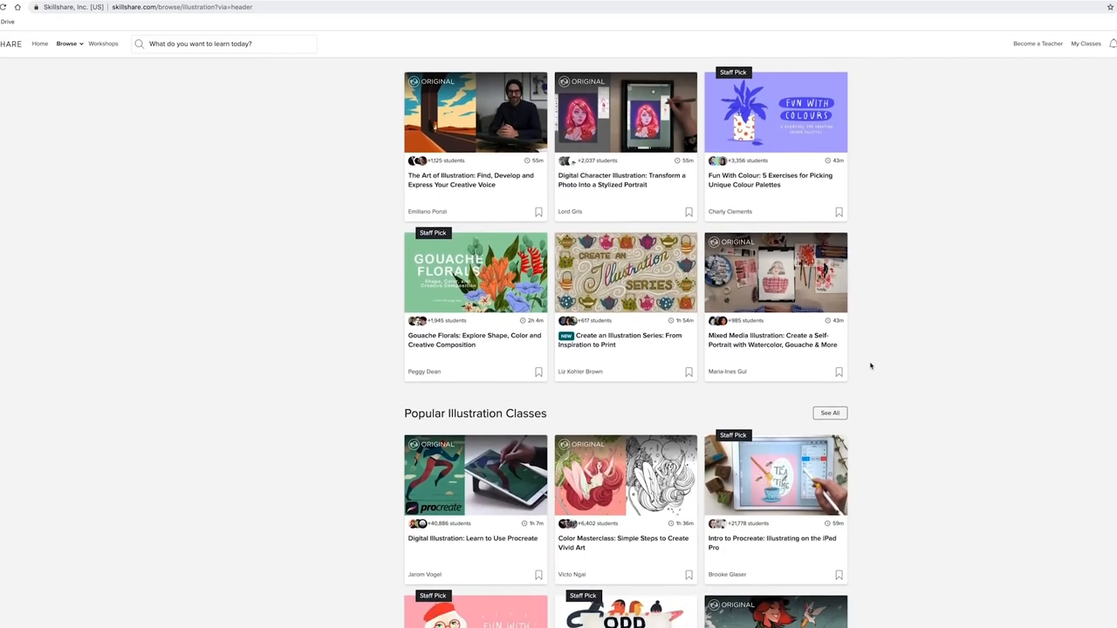
scroll("down", 3)
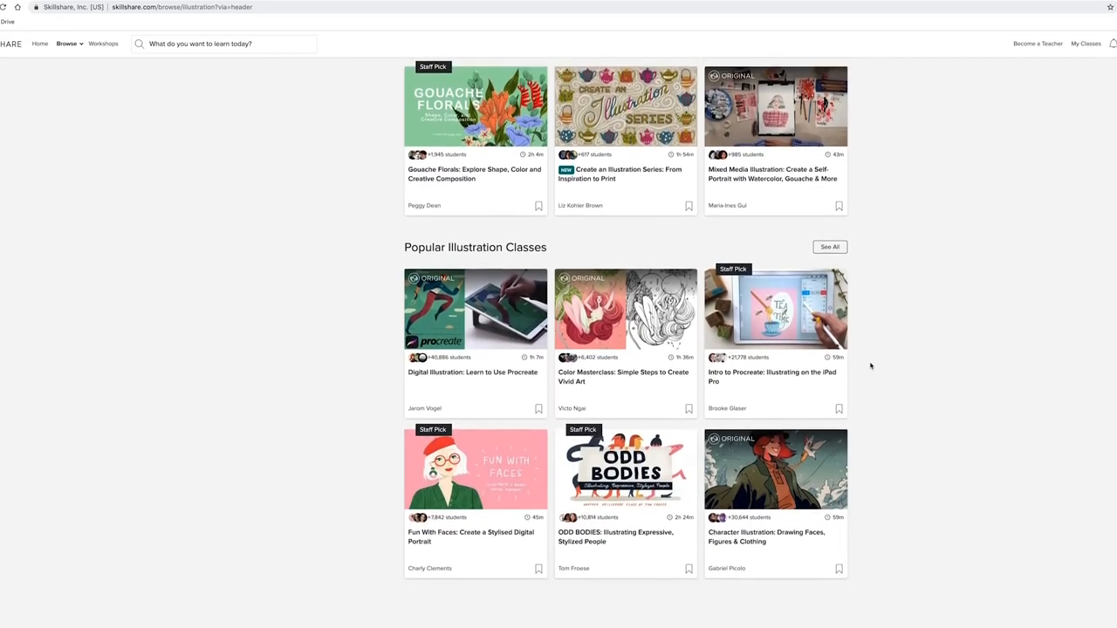
Open 'Fun With Faces: Create a Stylised Digital Portrait' and scroll from About This Class to Class Projects.
left_click(475, 468)
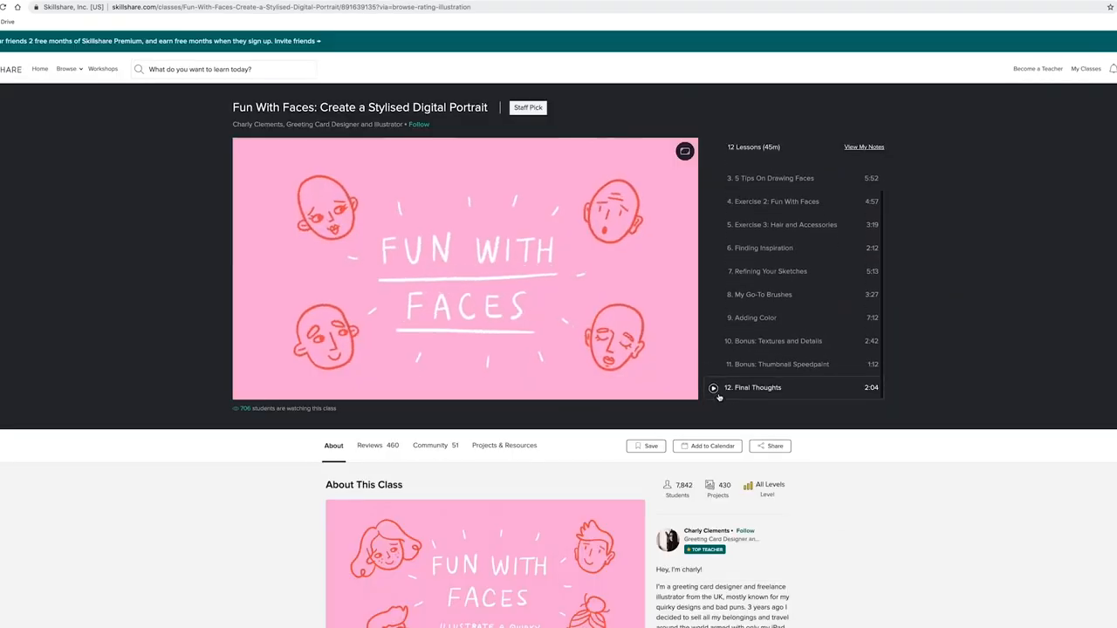
scroll("down", 3)
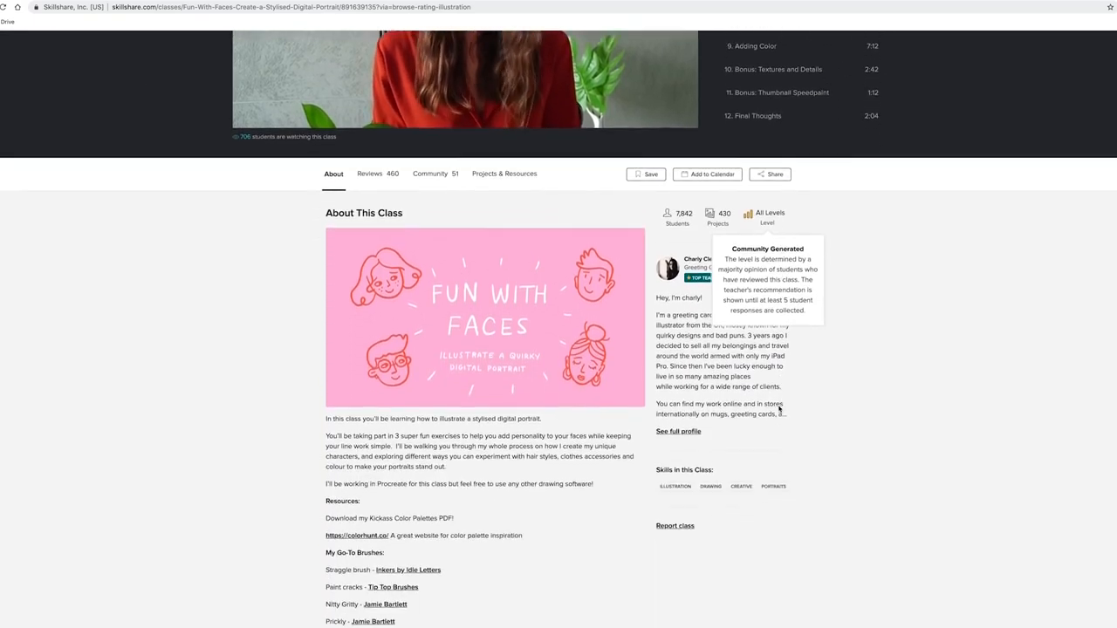
scroll("down", 3)
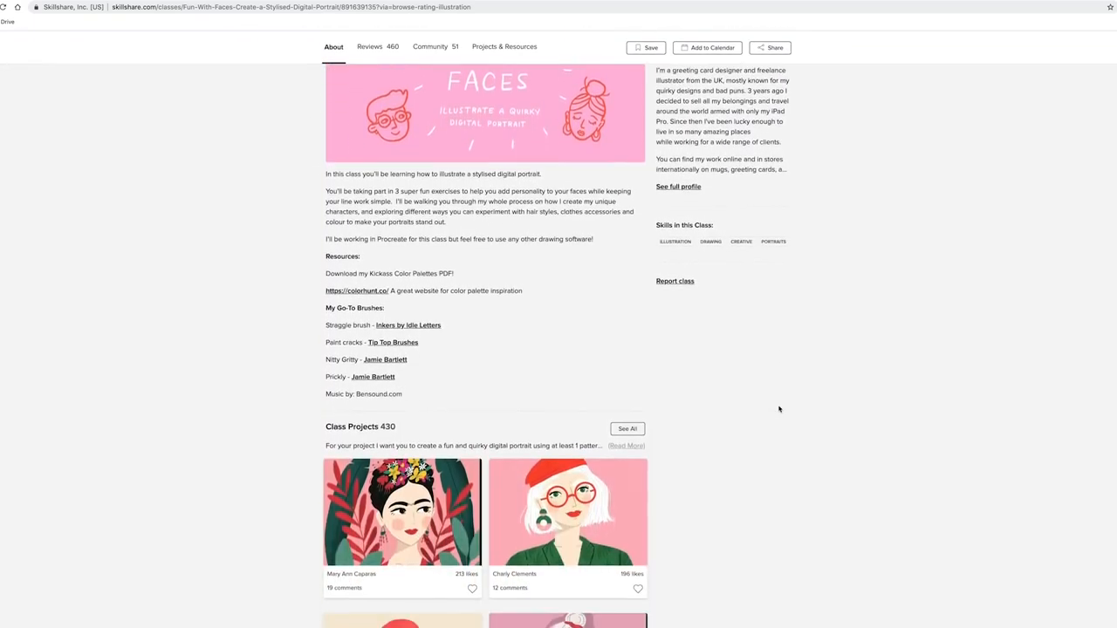
scroll("down", 3)
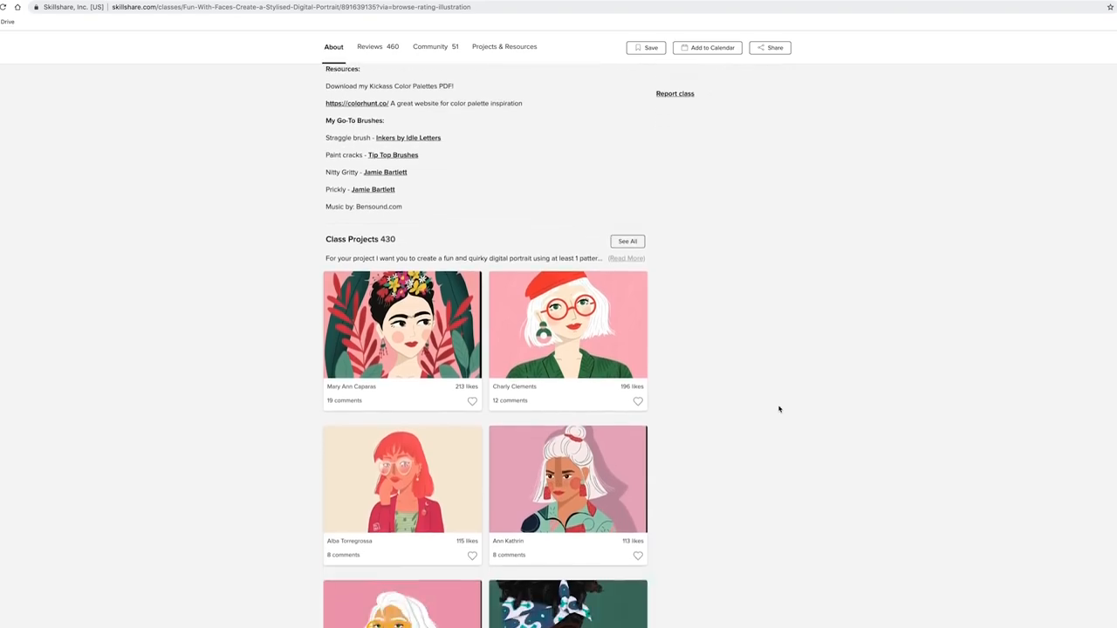
Browse the Frida-inspired student project, close it and return to the class page top.
left_click(403, 324)
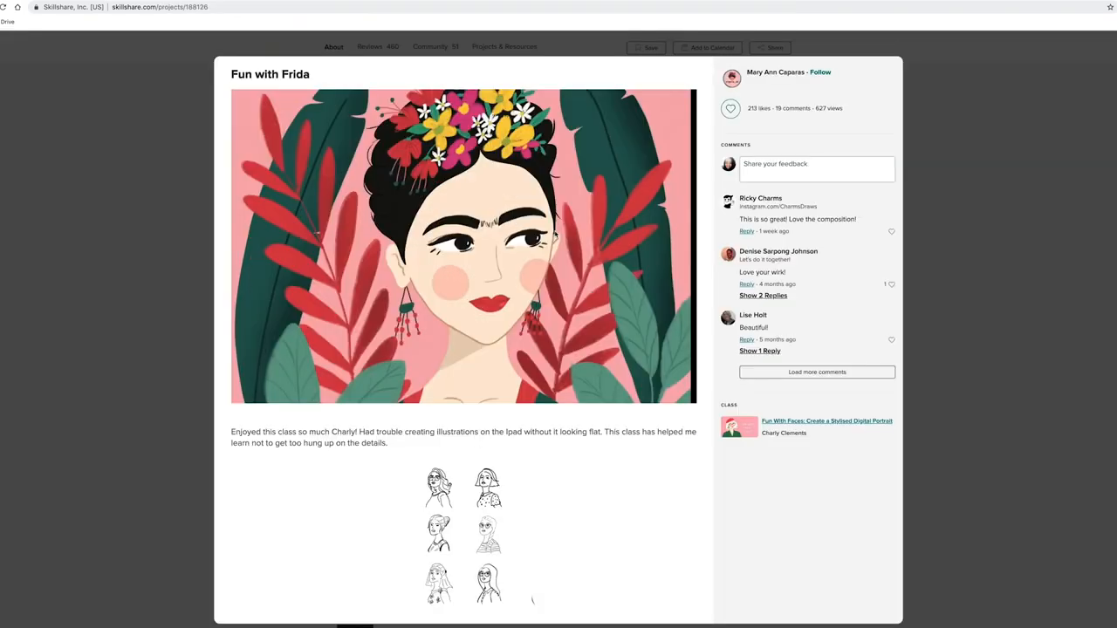
scroll("down", 3)
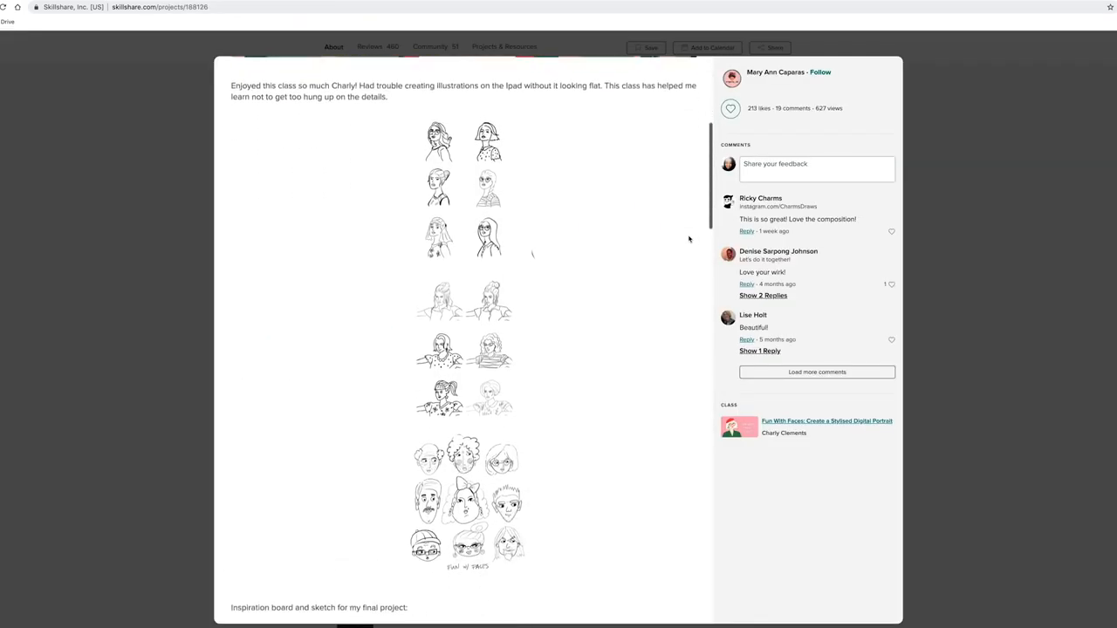
scroll("down", 3)
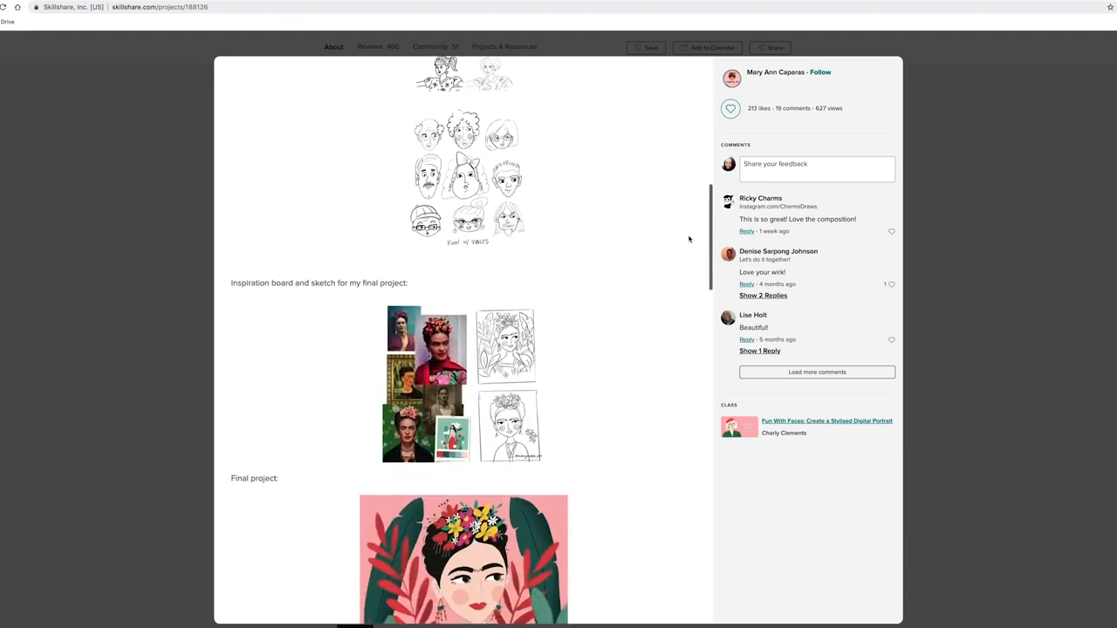
scroll("down", 3)
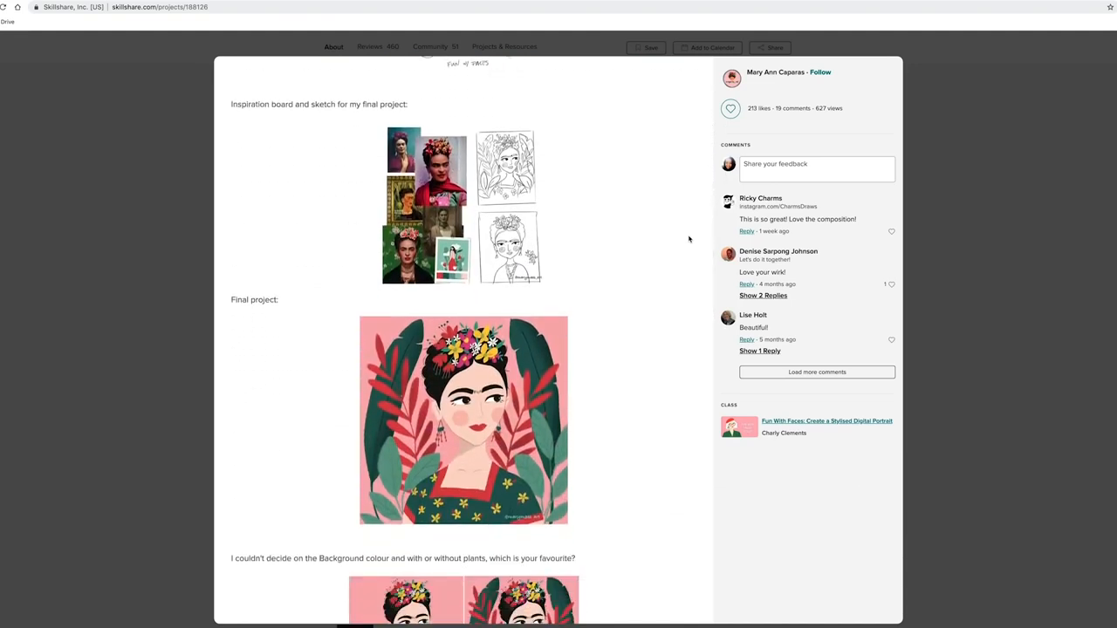
scroll("down", 3)
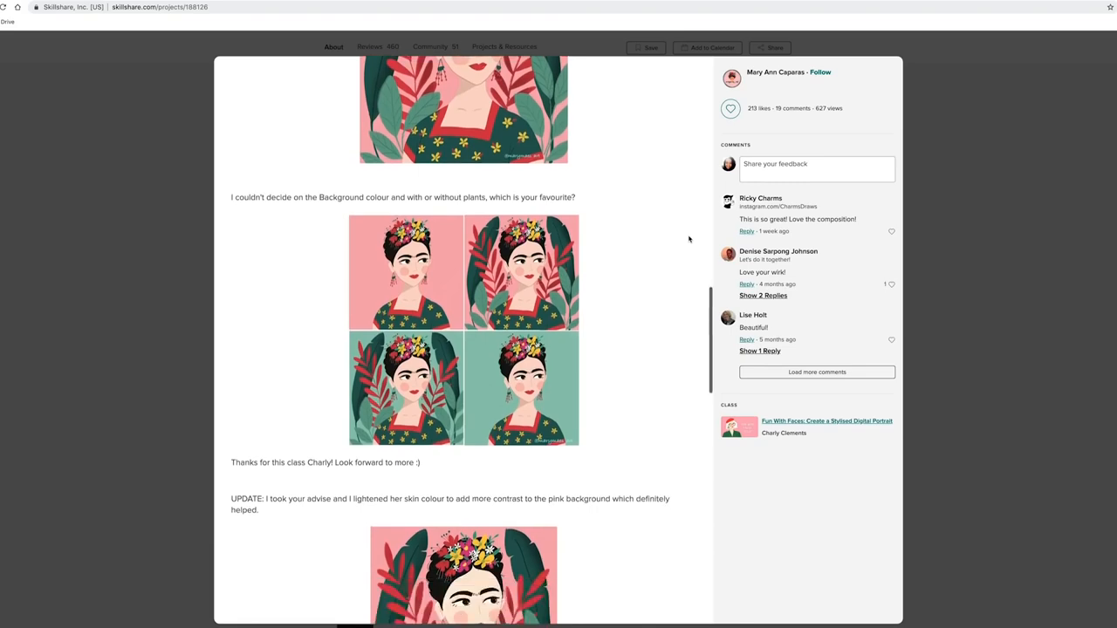
scroll("down", 3)
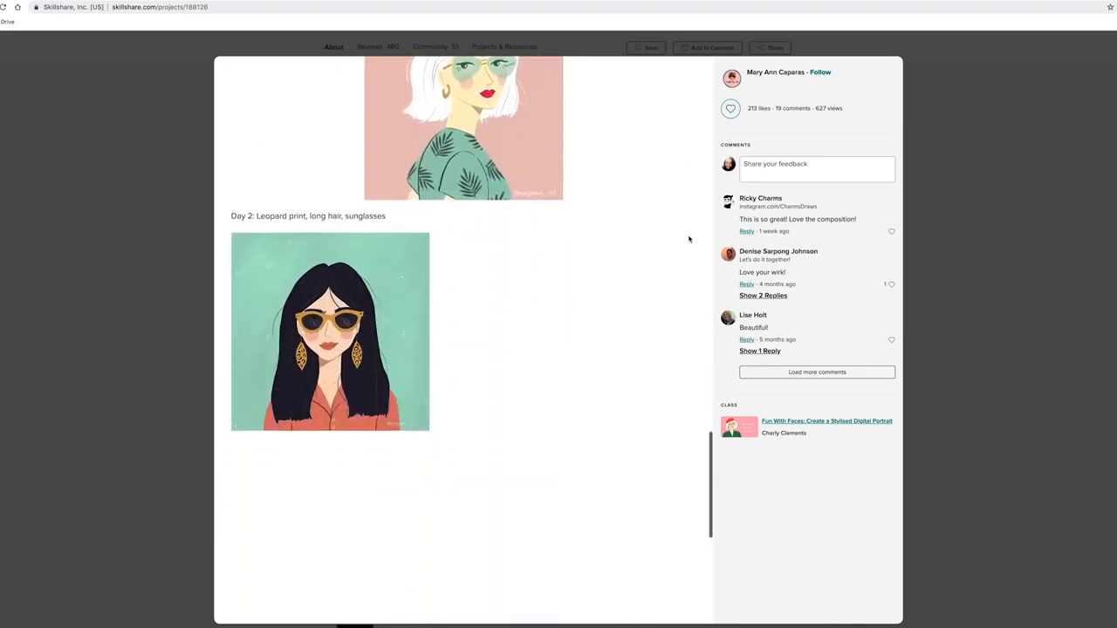
scroll("down", 3)
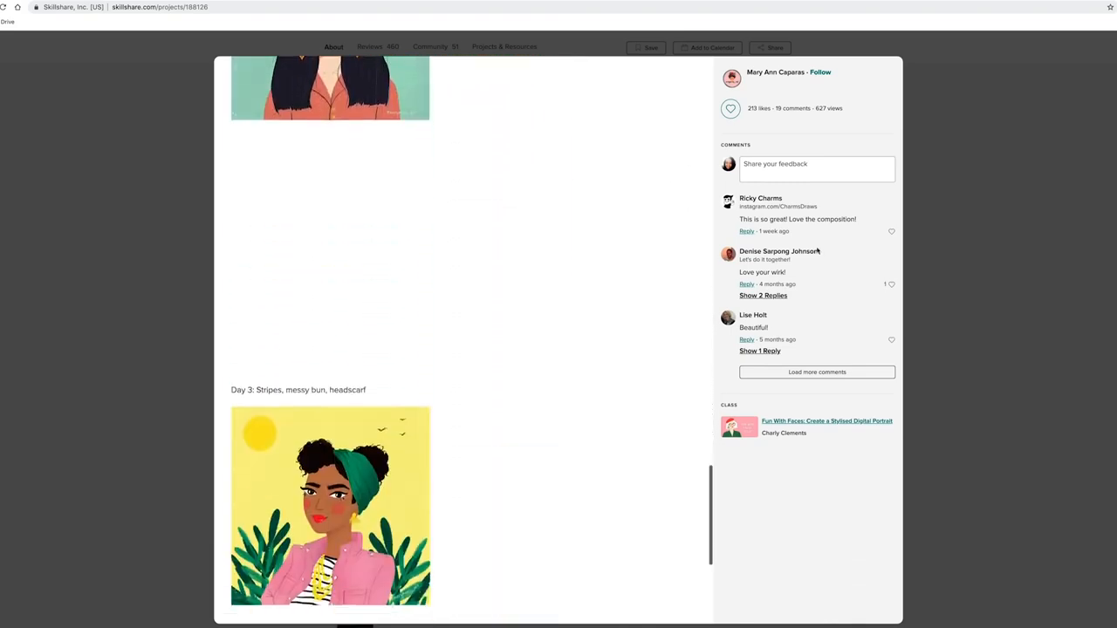
left_click(827, 421)
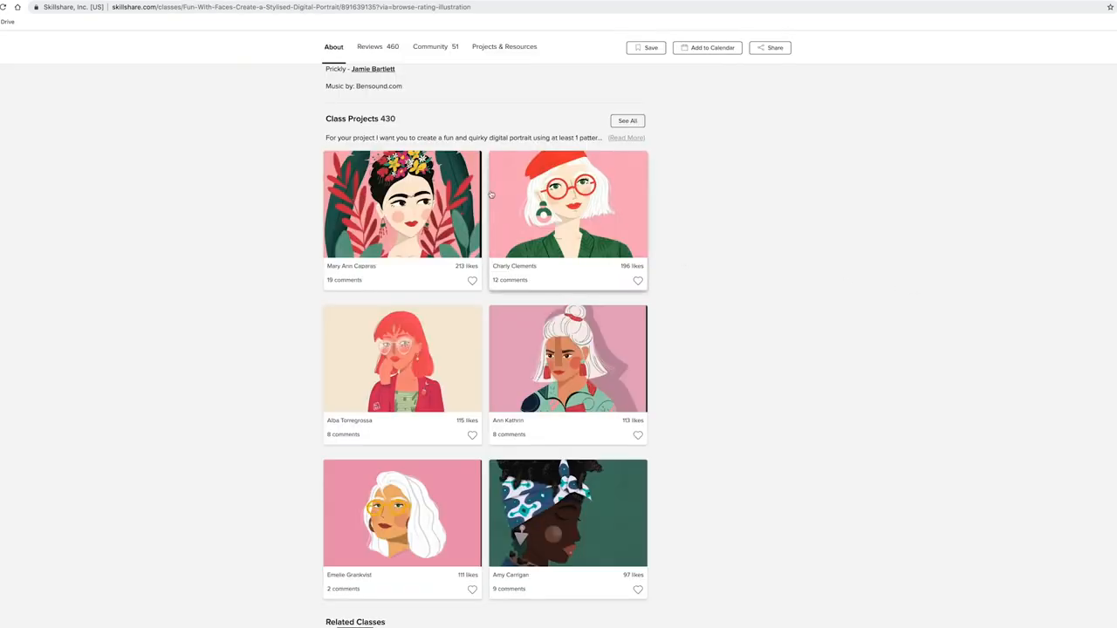
scroll("up", 3)
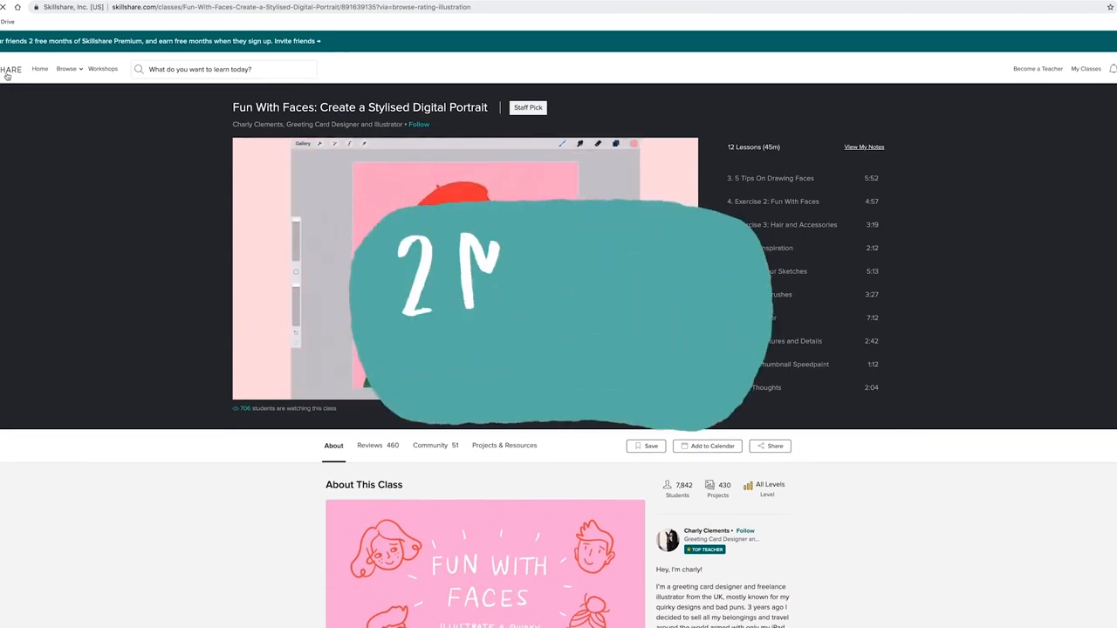
Return Home and scroll past recommendations, workshops and lists to followed teachers' classes.
left_click(39, 64)
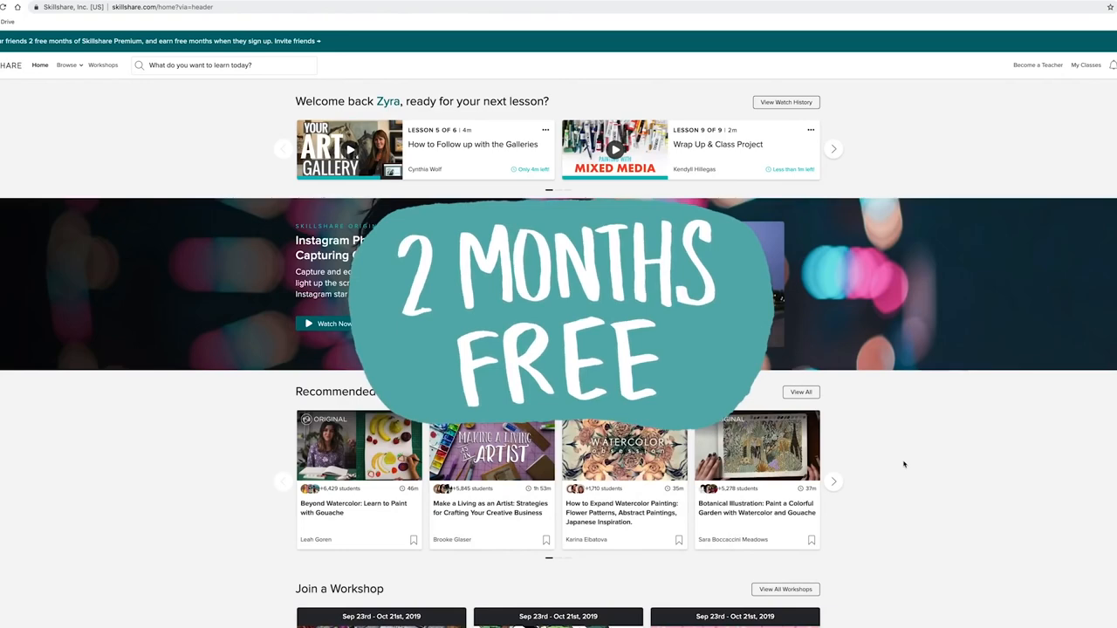
mouse_move(890, 456)
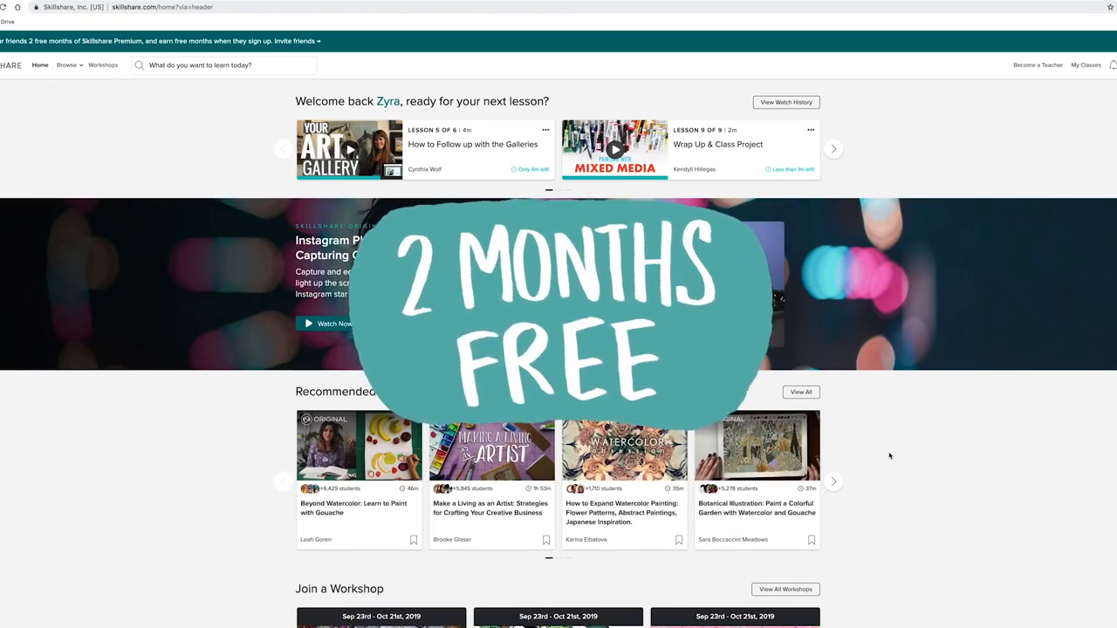
scroll("down", 3)
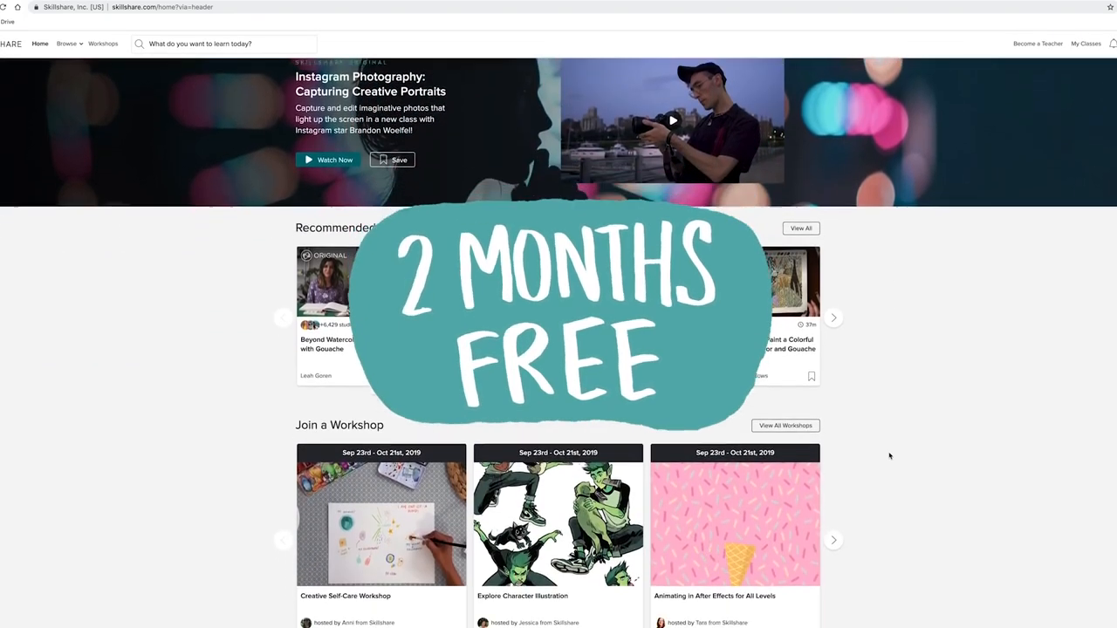
scroll("down", 3)
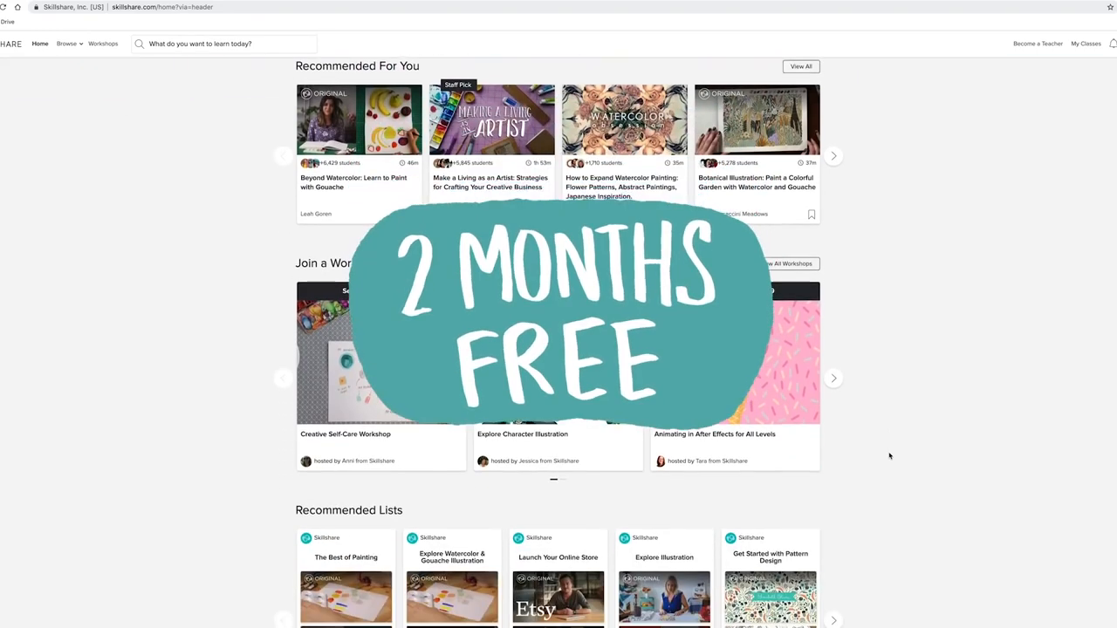
scroll("down", 3)
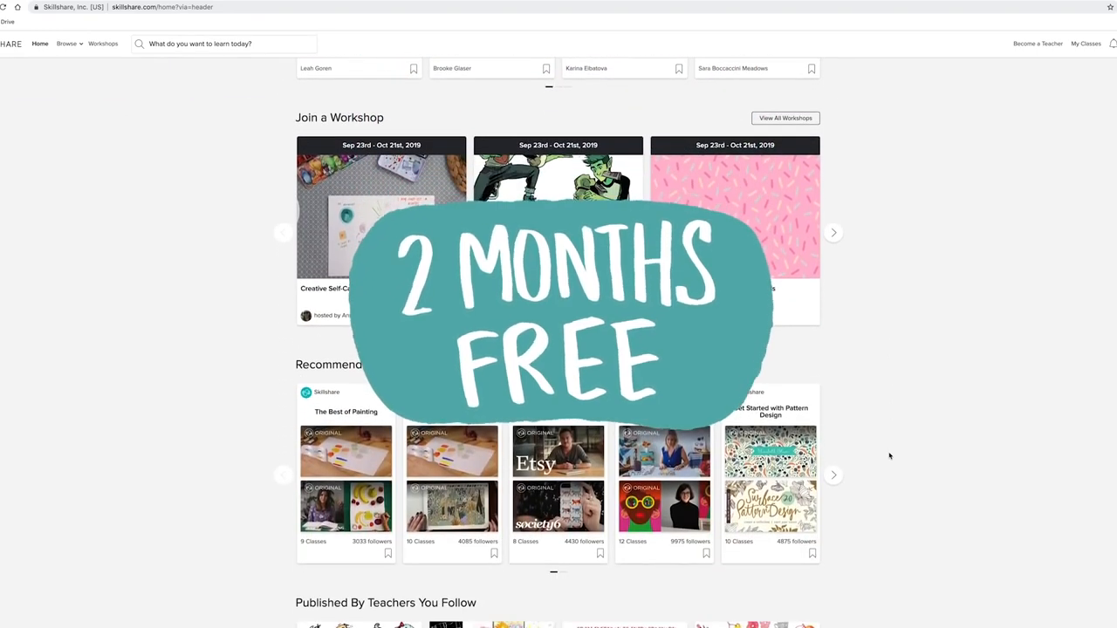
scroll("down", 3)
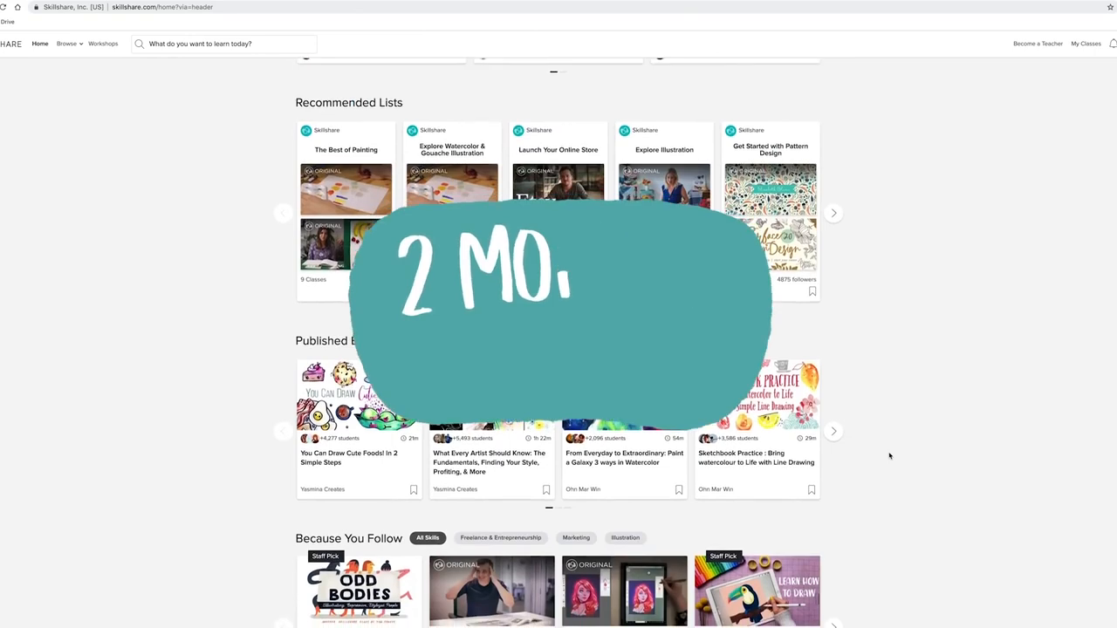
scroll("down", 3)
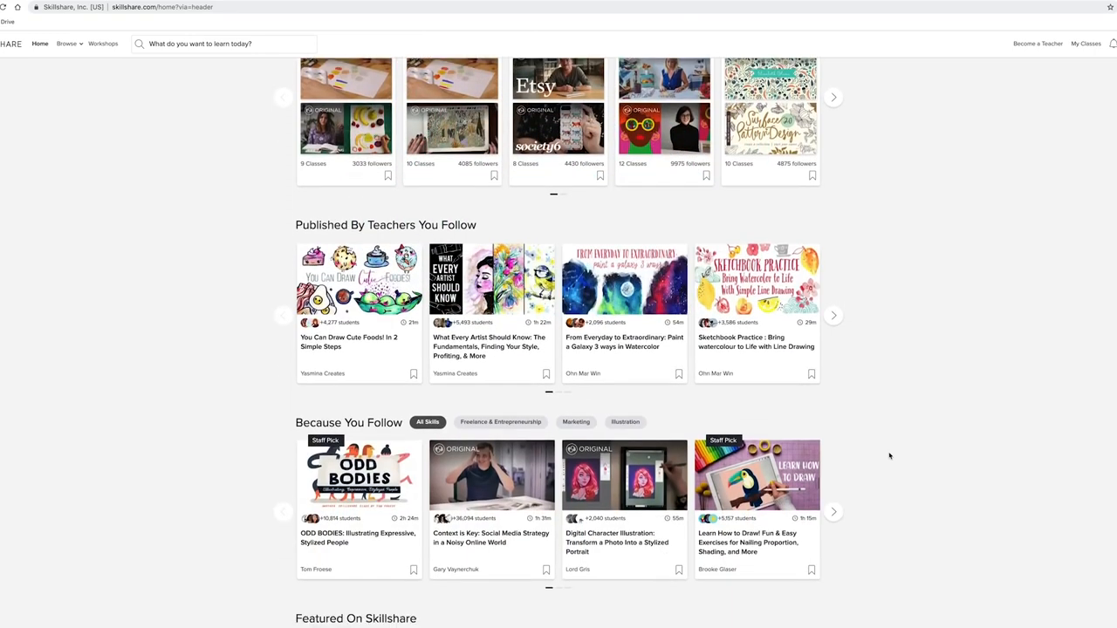